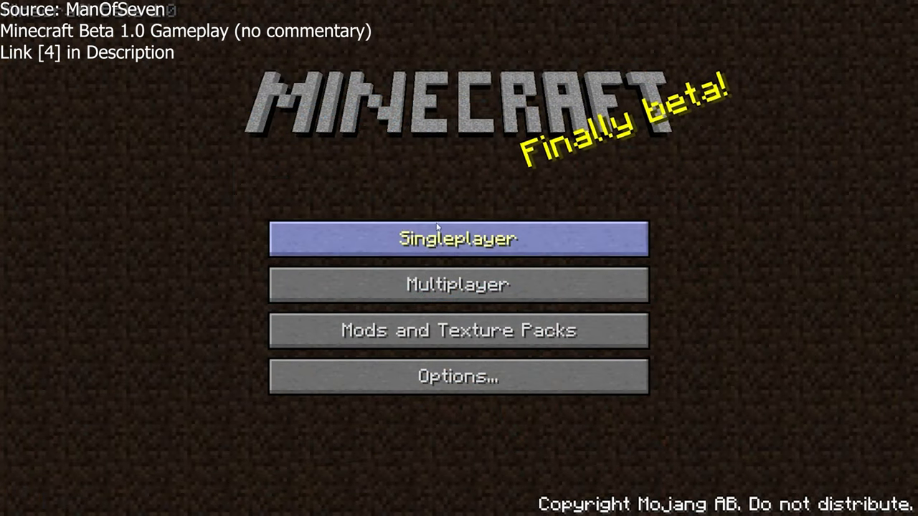
Show the Select World screen listing World 1 and four empty slots.
left_click(459, 238)
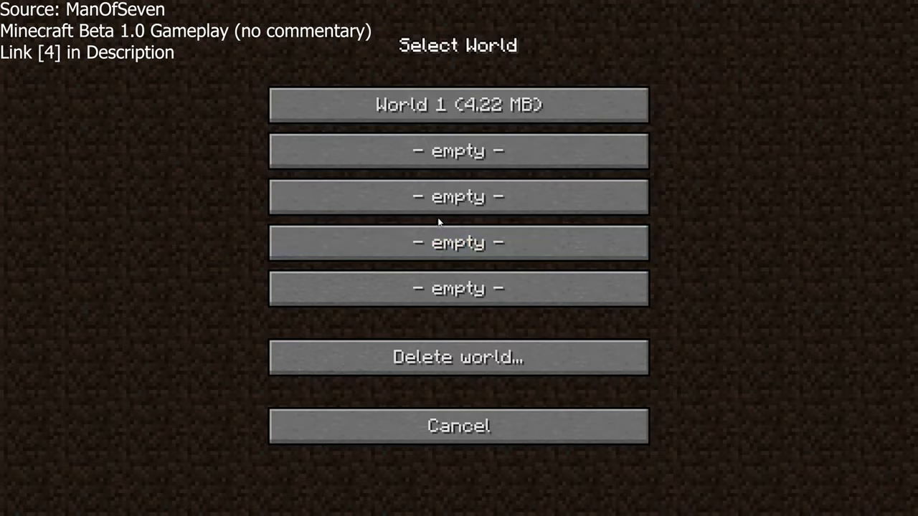
left_click(458, 105)
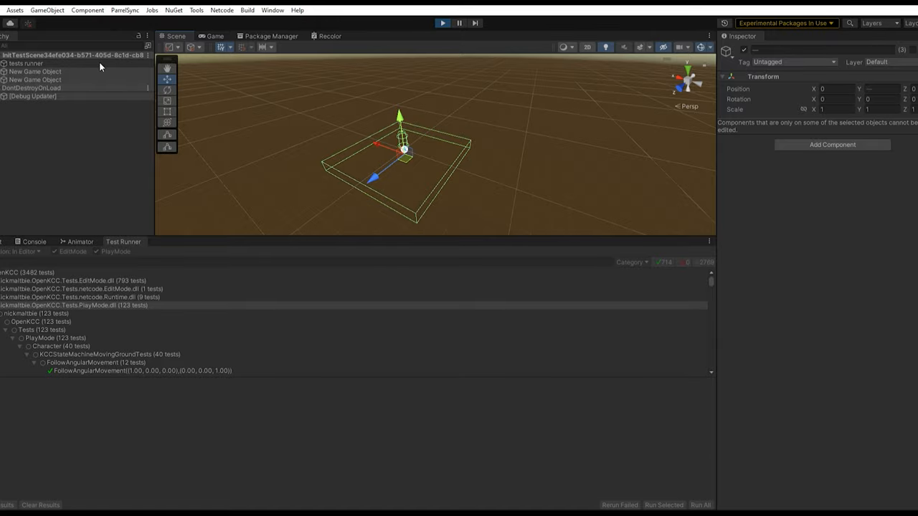
Expand the PlayMode test tree to reveal the passed FollowAngularMovement tests.
left_click(441, 23)
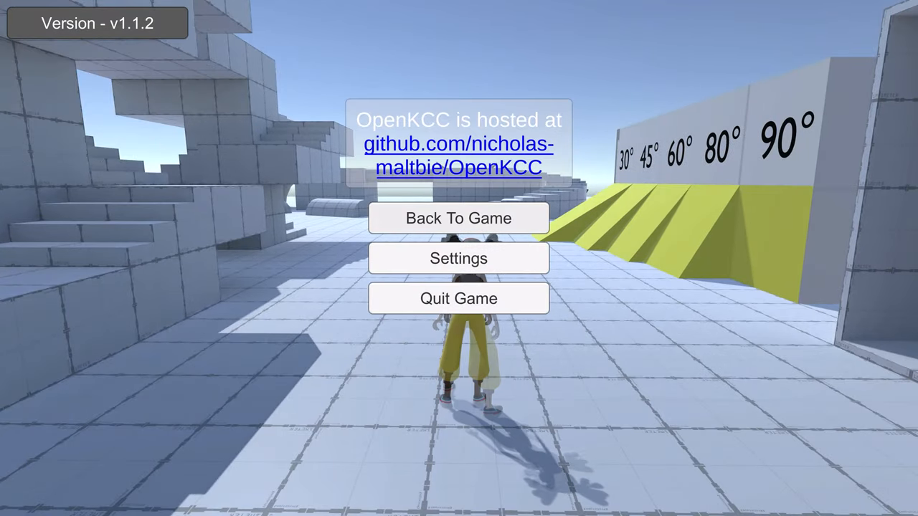
Leave the pause menu and walk and jump the character around the test level.
left_click(459, 218)
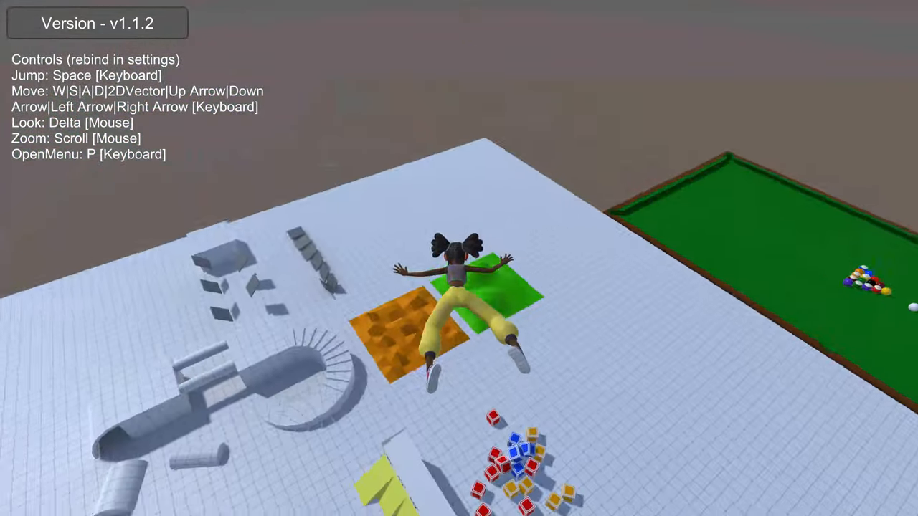
key("p")
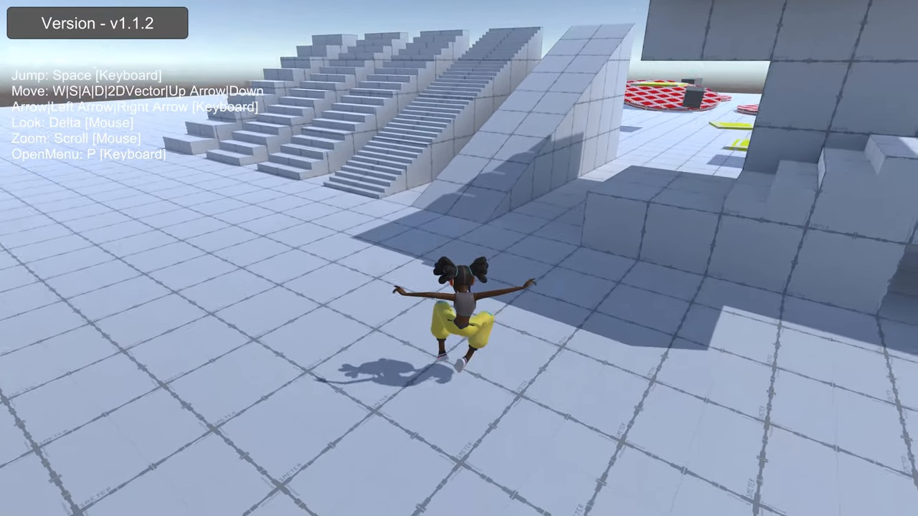
key("p")
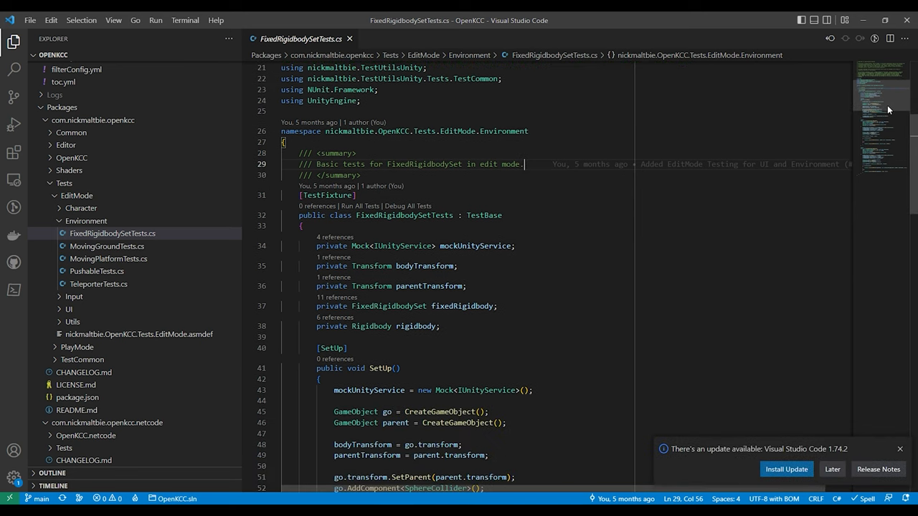
Scroll through the FixedRigidbodySetTests class under Tests/EditMode/Environment.
scroll("down", 3)
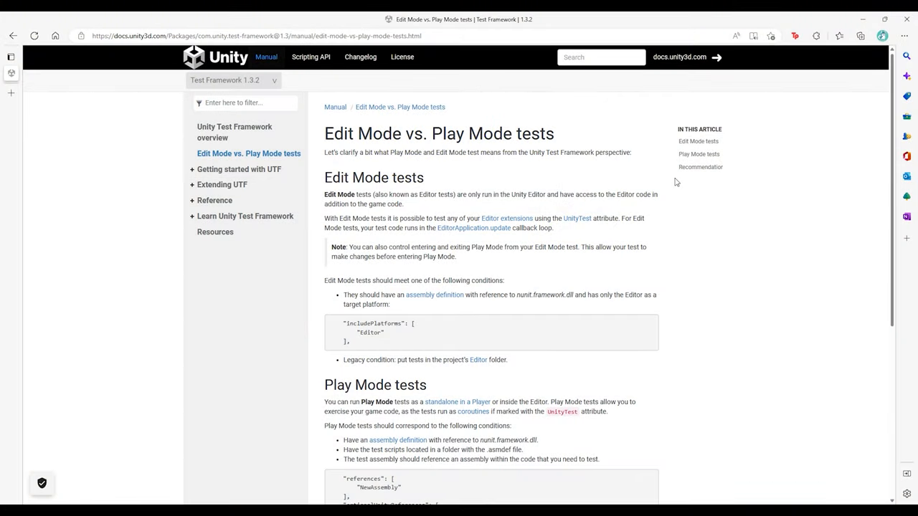
Show the 'Edit Mode vs. Play Mode tests' page of the Unity Test Framework manual.
left_click(697, 141)
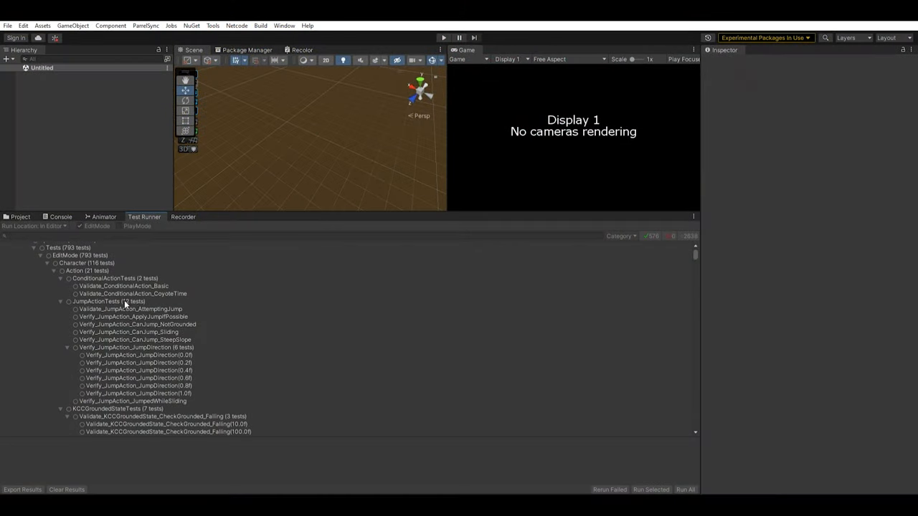
Switch the Test Runner from the 793 Edit Mode tests to the PlayMode list.
scroll("down", 3)
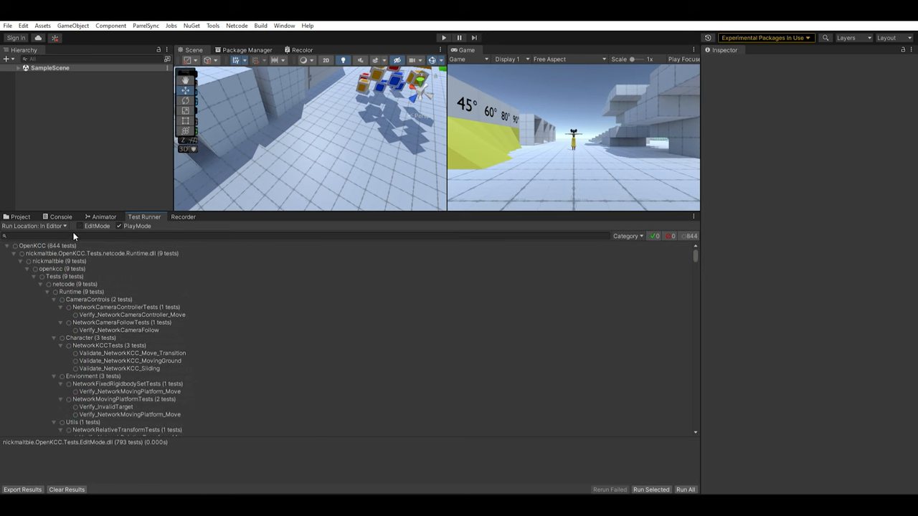
left_click(46, 245)
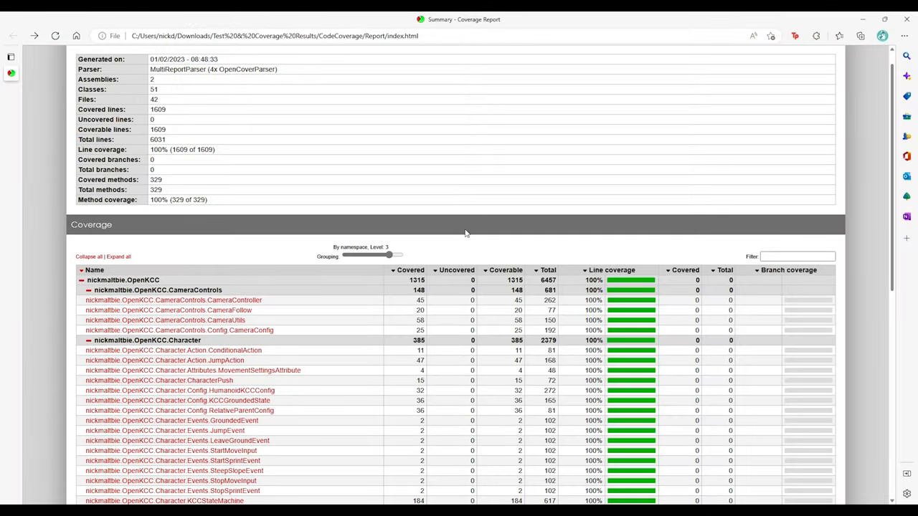
Scroll the coverage table showing every OpenKCC class at 100% line coverage.
scroll("down", 3)
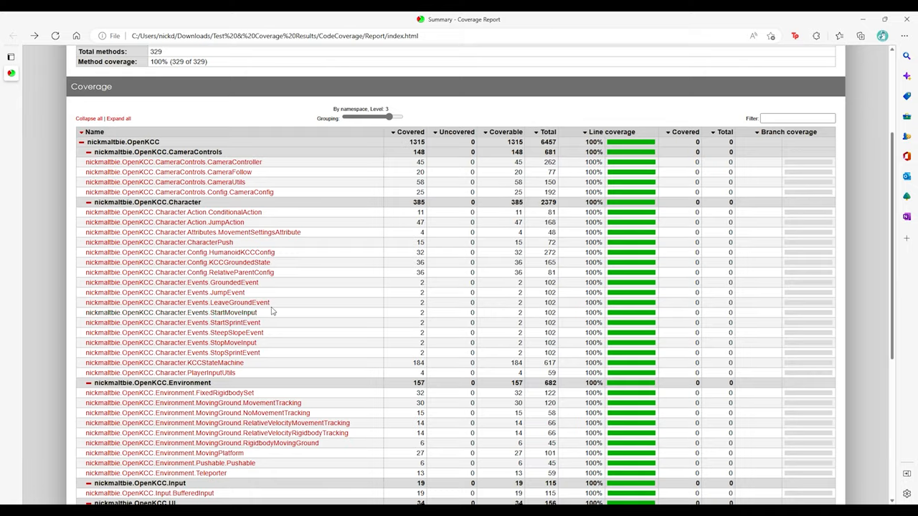
scroll("down", 3)
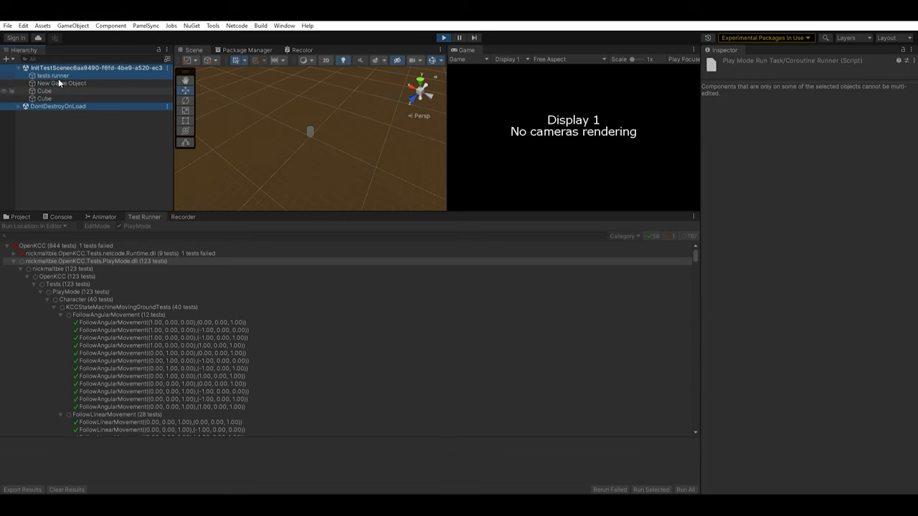
Select the 'tests runner' GameObject to show its components in the Inspector.
left_click(53, 75)
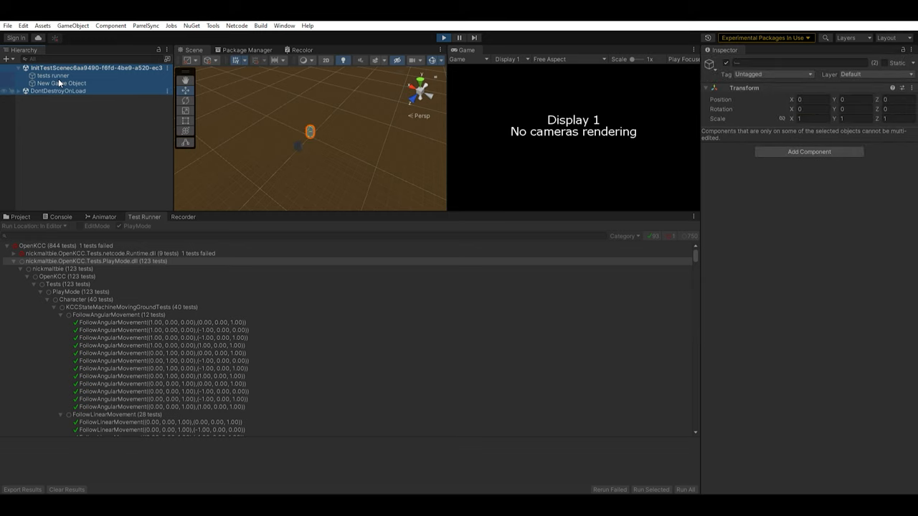
left_click(53, 74)
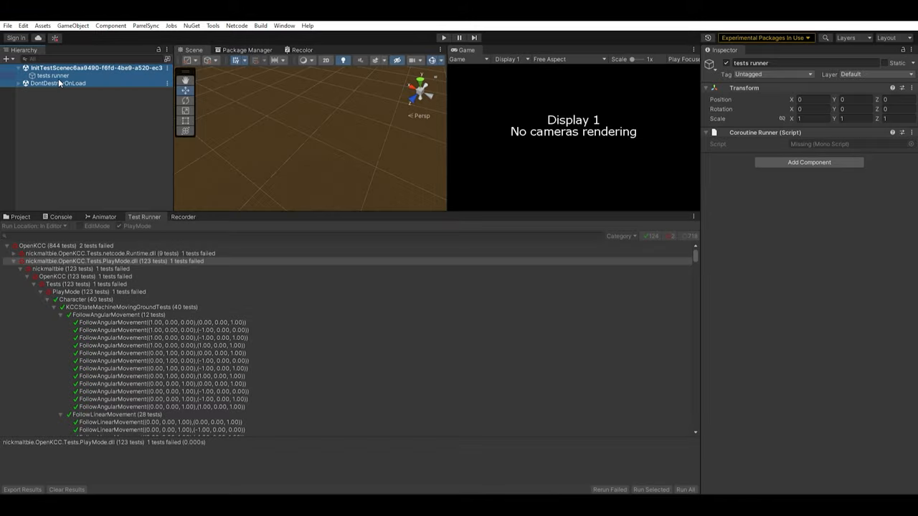
left_click(441, 37)
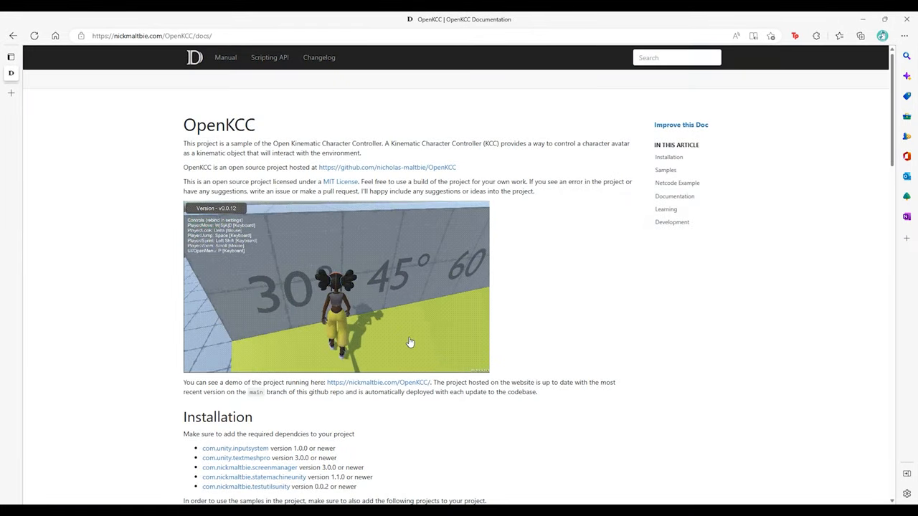
Scroll the home page and go to the Manual's introduction page.
scroll("down", 3)
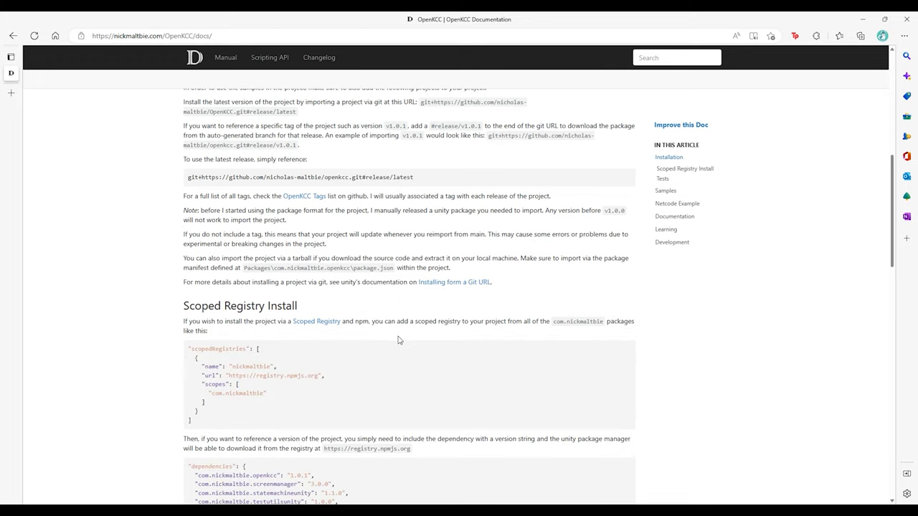
scroll("down", 3)
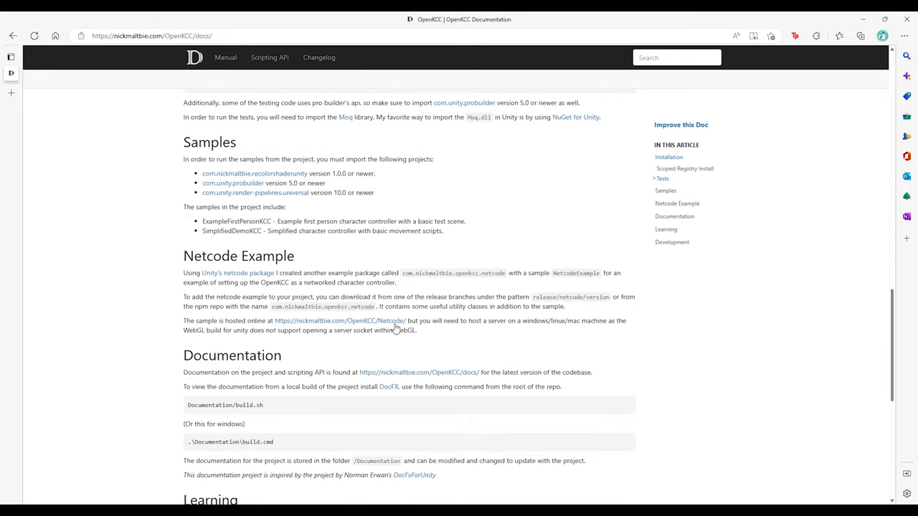
left_click(225, 57)
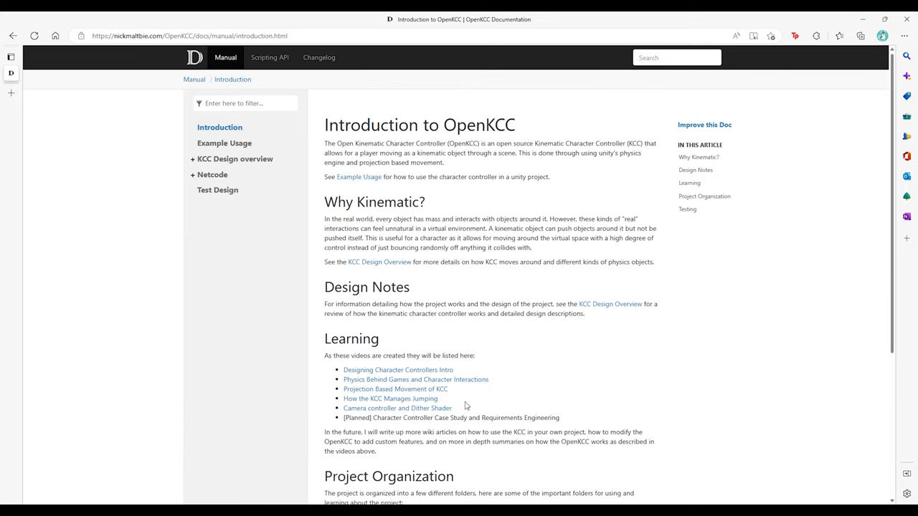
Show the Example Usage page and its Configurable Properties section.
left_click(224, 144)
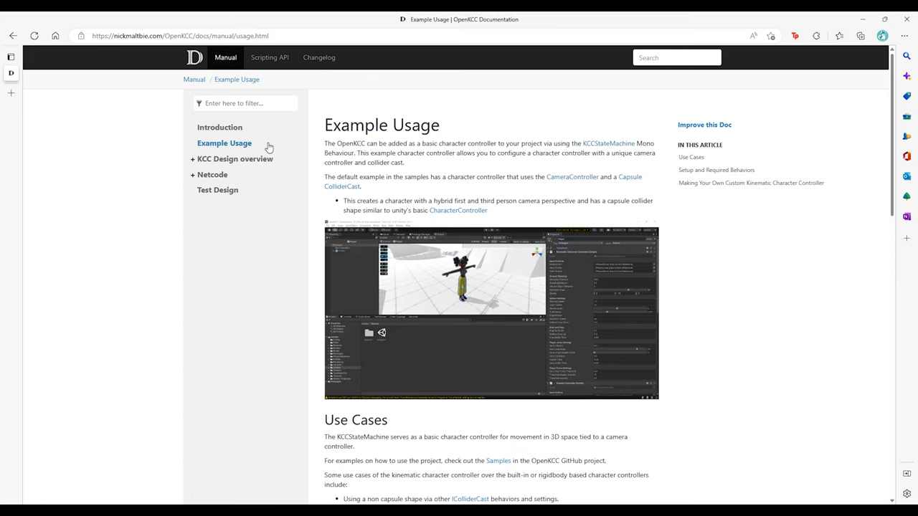
scroll("down", 3)
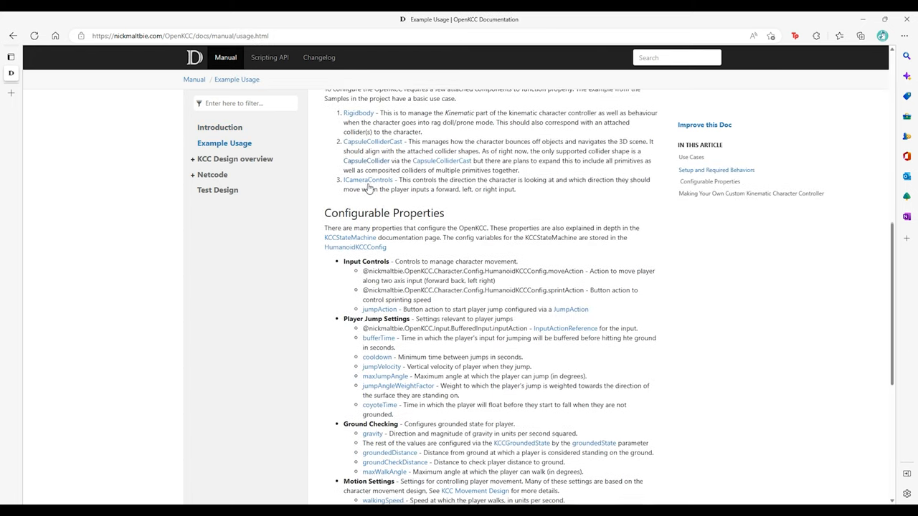
scroll("down", 3)
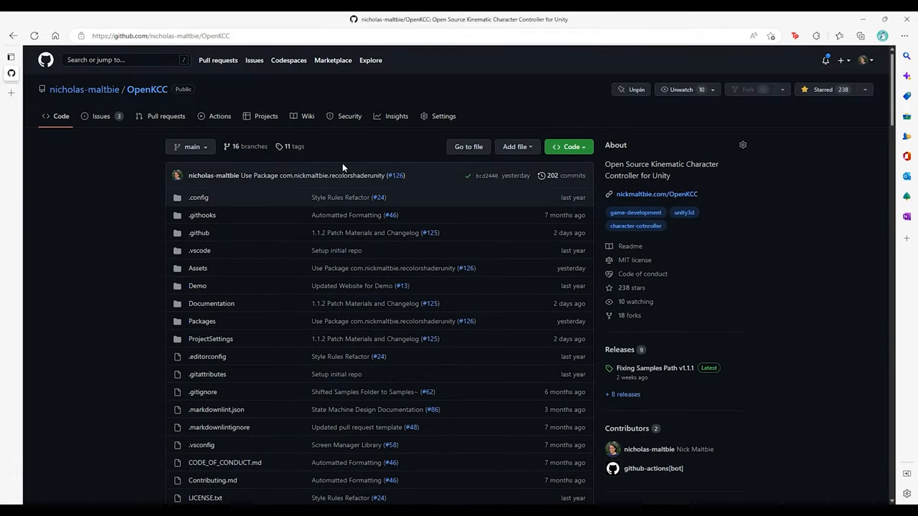
Navigate Packages to Tests/EditMode/Character and view KCCStateMachineTests.cs.
scroll("down", 3)
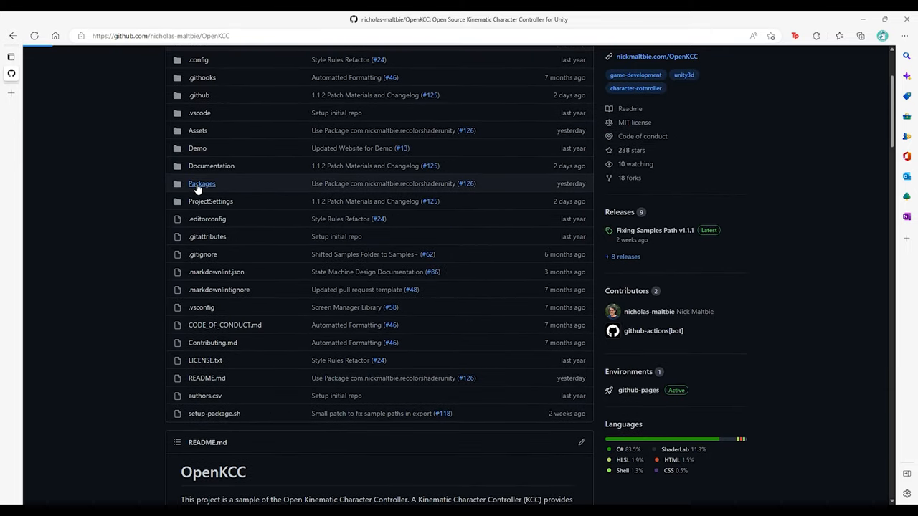
left_click(201, 184)
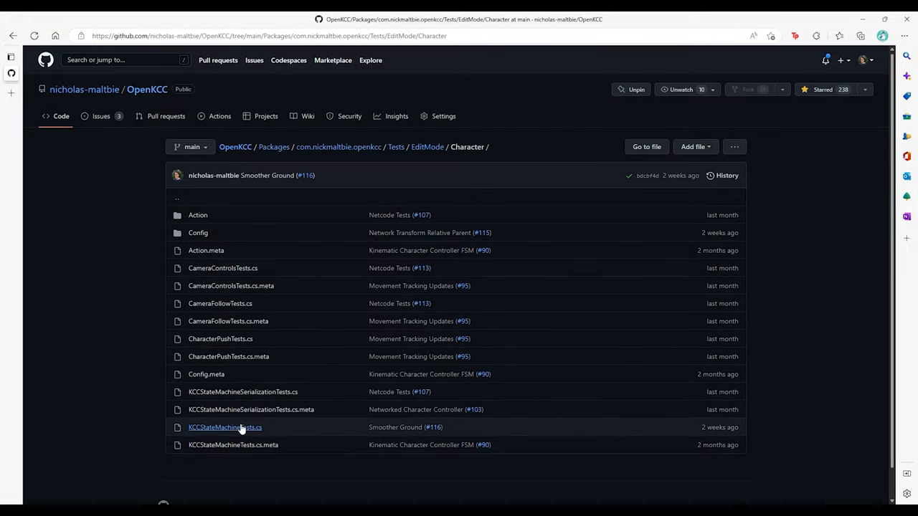
left_click(224, 428)
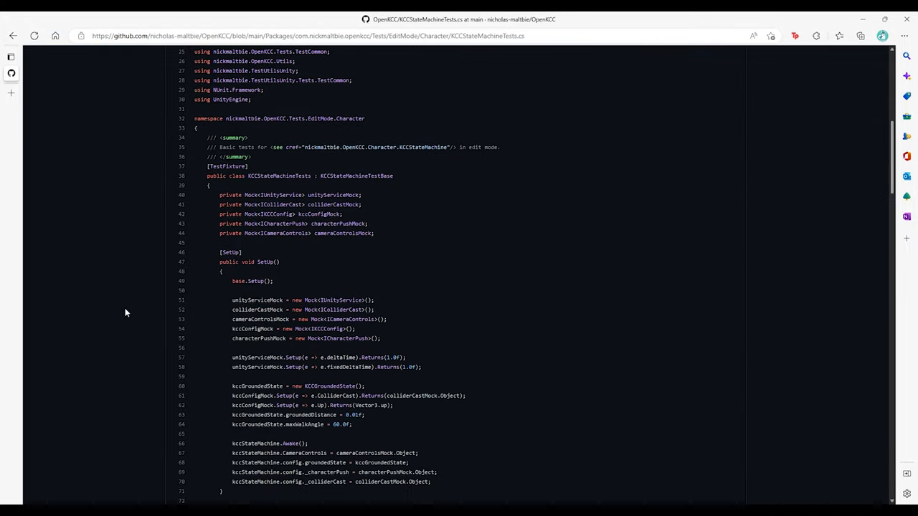
scroll("down", 3)
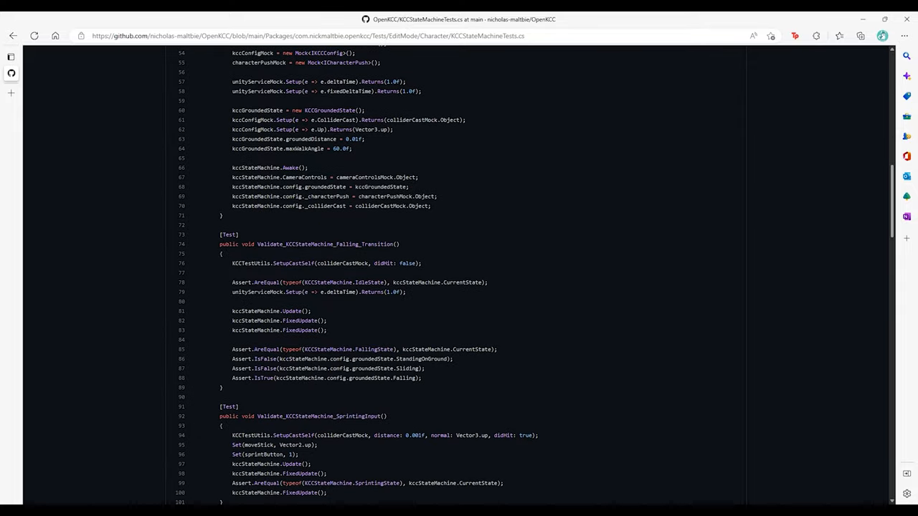